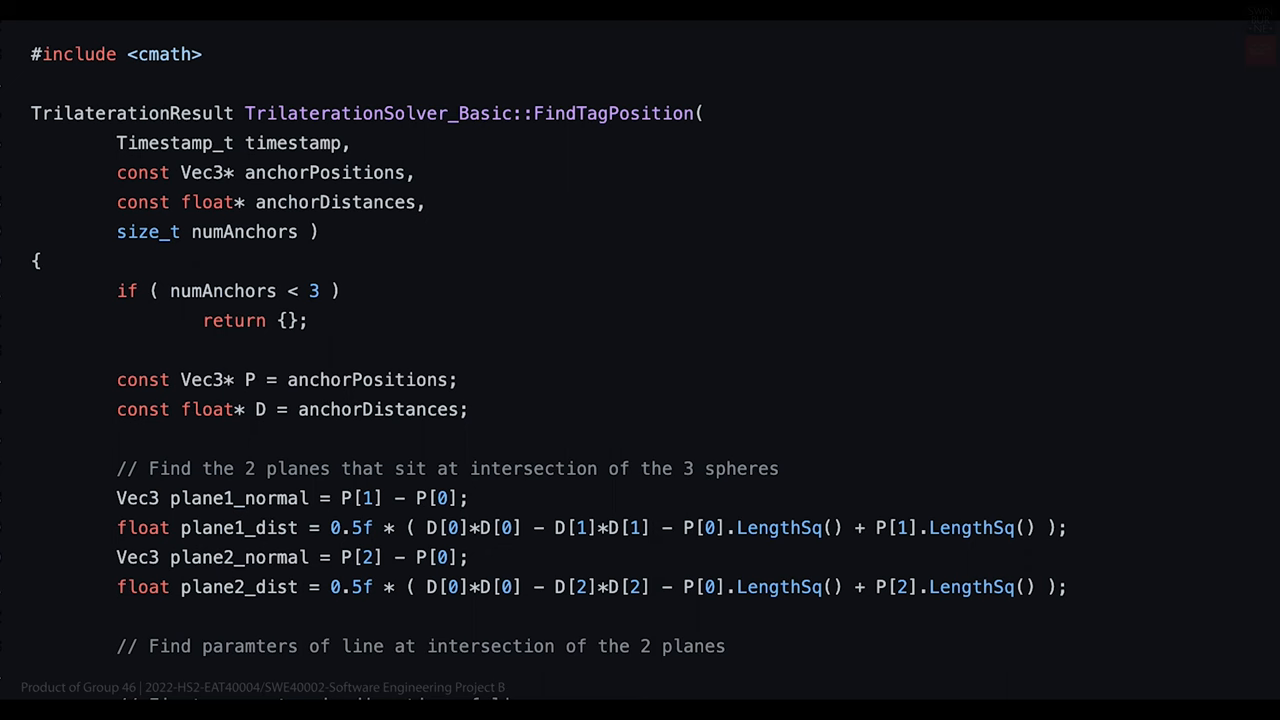
pyautogui.moveTo(686, 690)
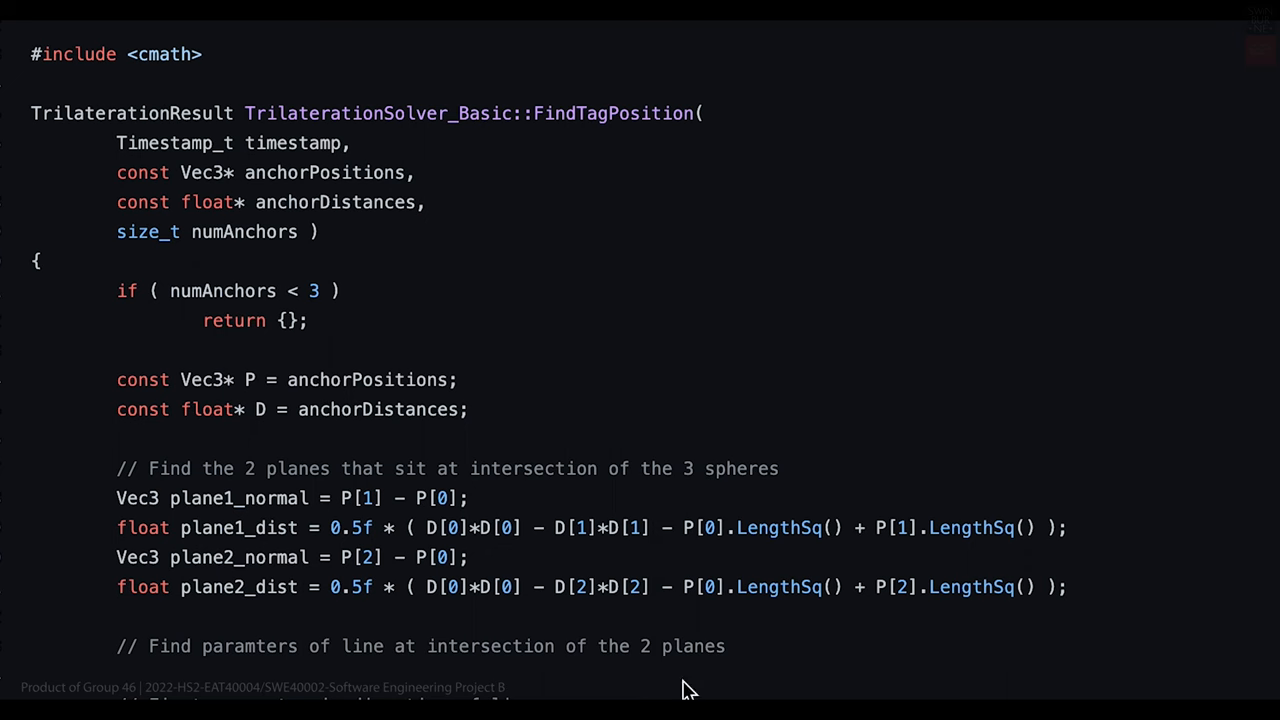
# Scroll down through the FindTagPosition trilateration solver source.
pyautogui.scroll(-3)
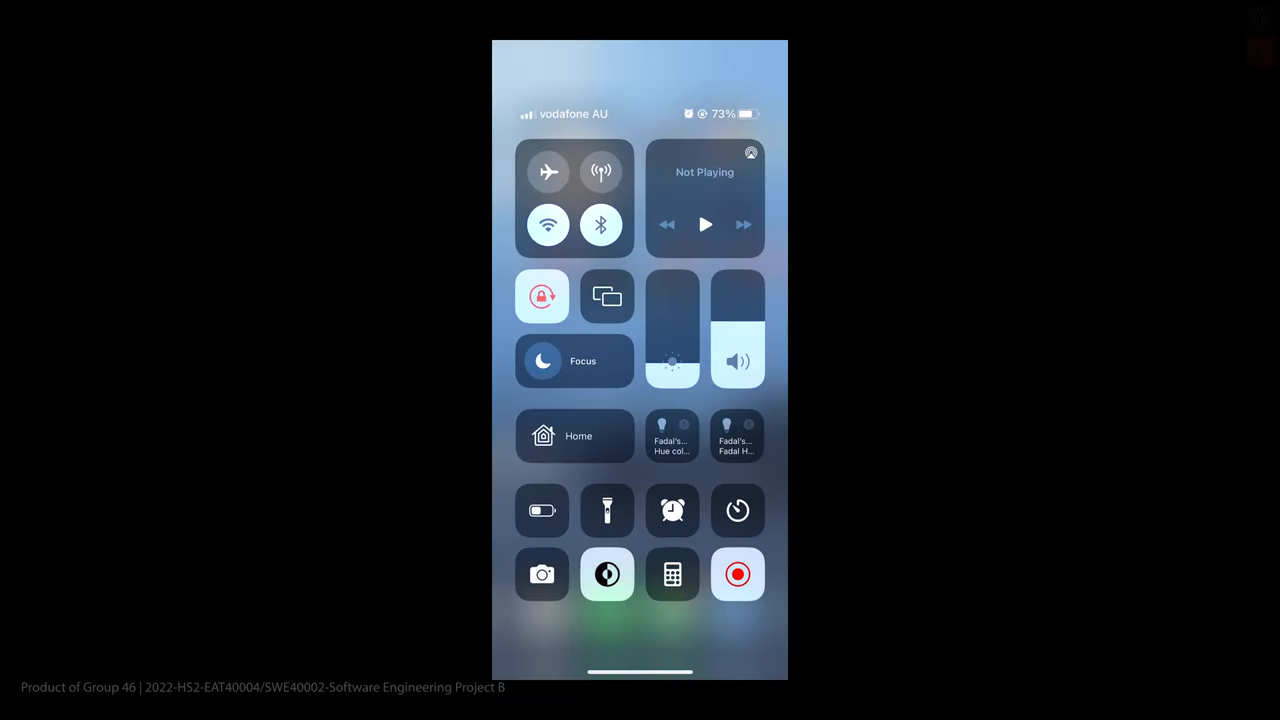
# Load the rtls. address in Safari to reach the Real-Time Locating System page.
pyautogui.click(548, 224)
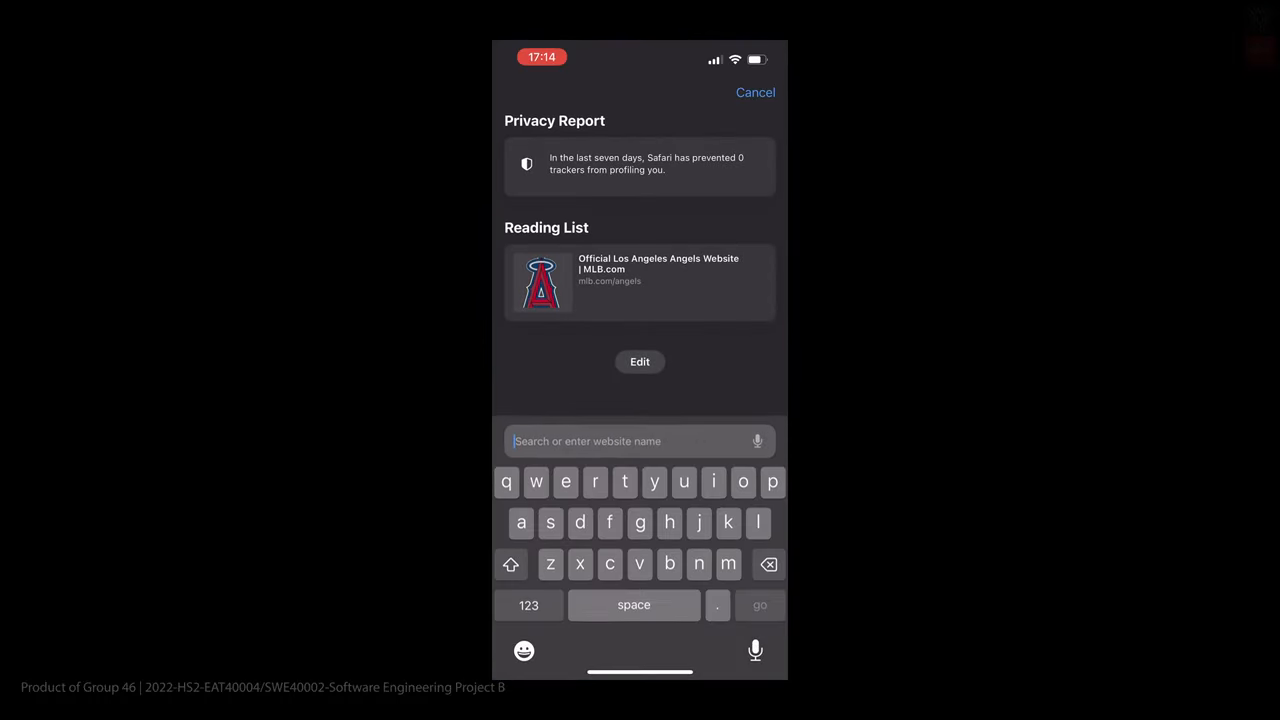
pyautogui.write('rtls.')
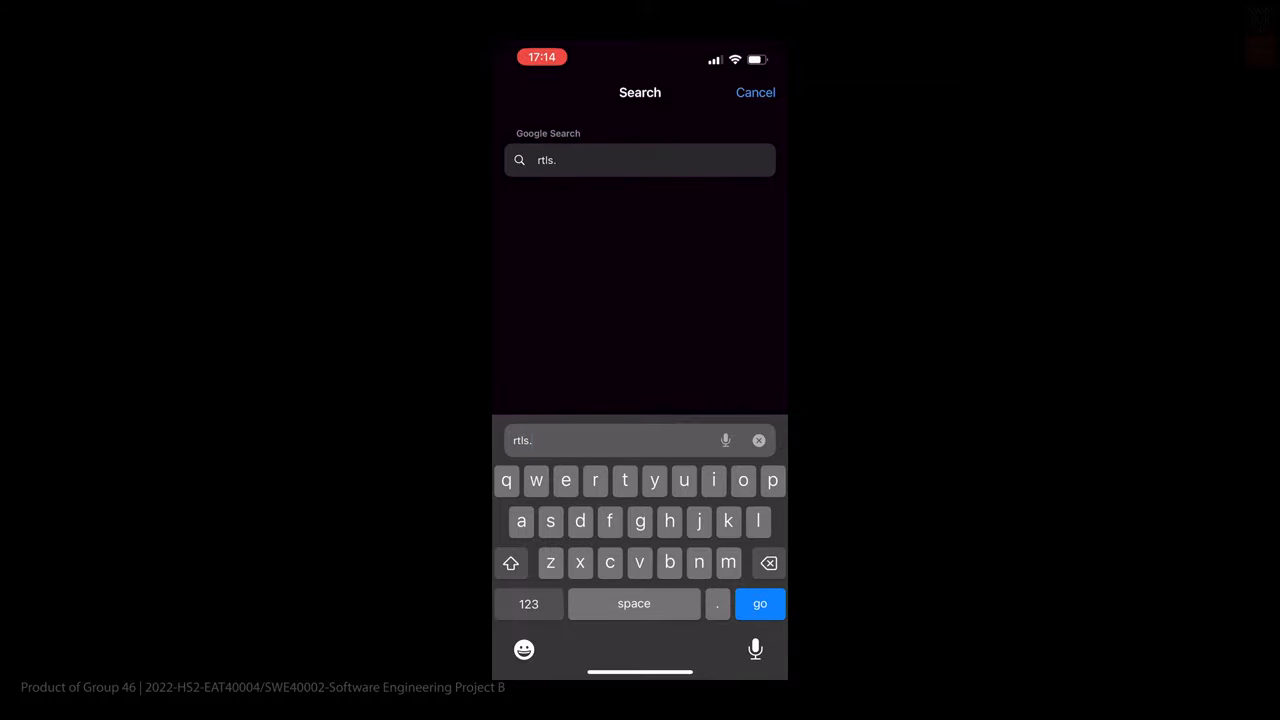
pyautogui.click(760, 604)
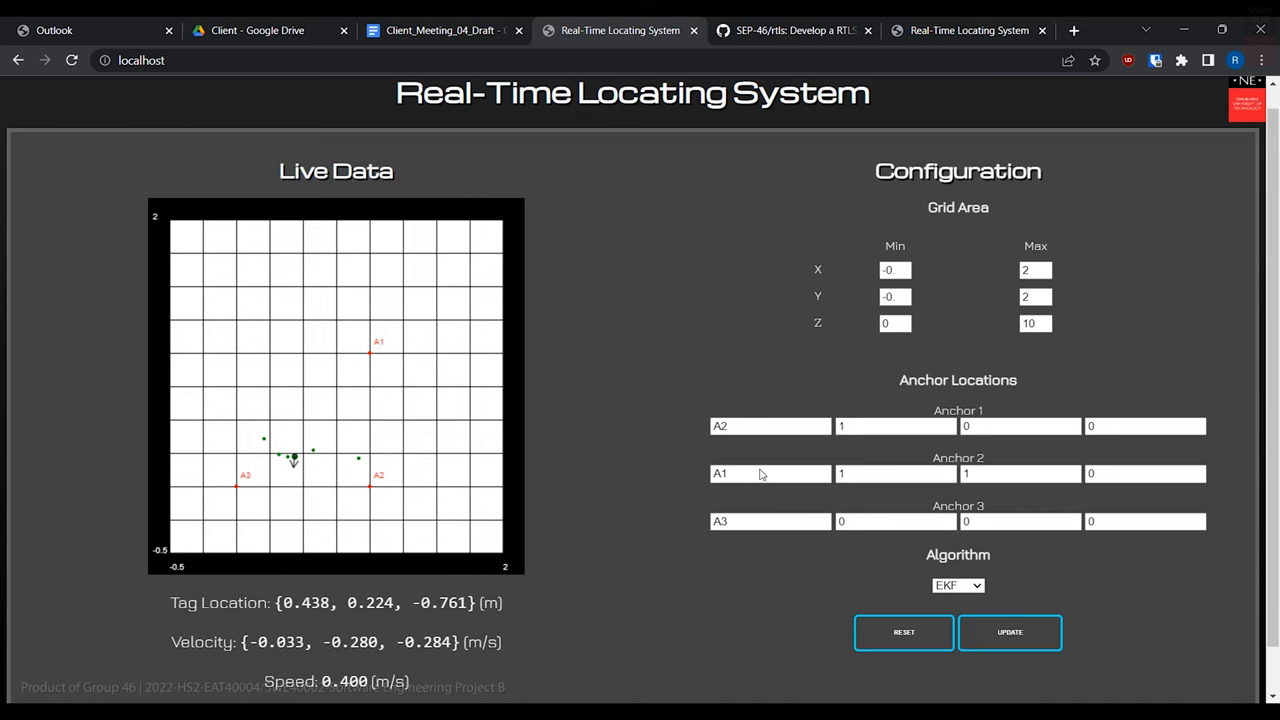
# Select Built-in as the positioning algorithm under Configuration.
pyautogui.click(956, 584)
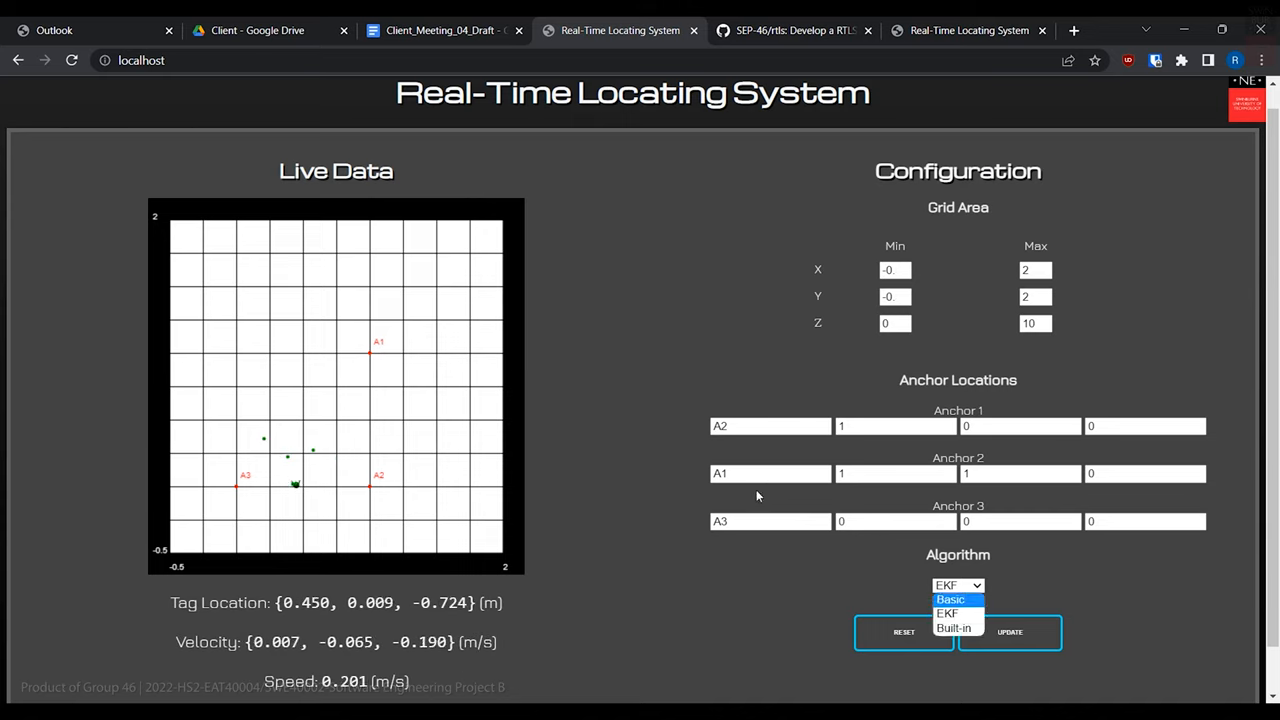
pyautogui.click(950, 628)
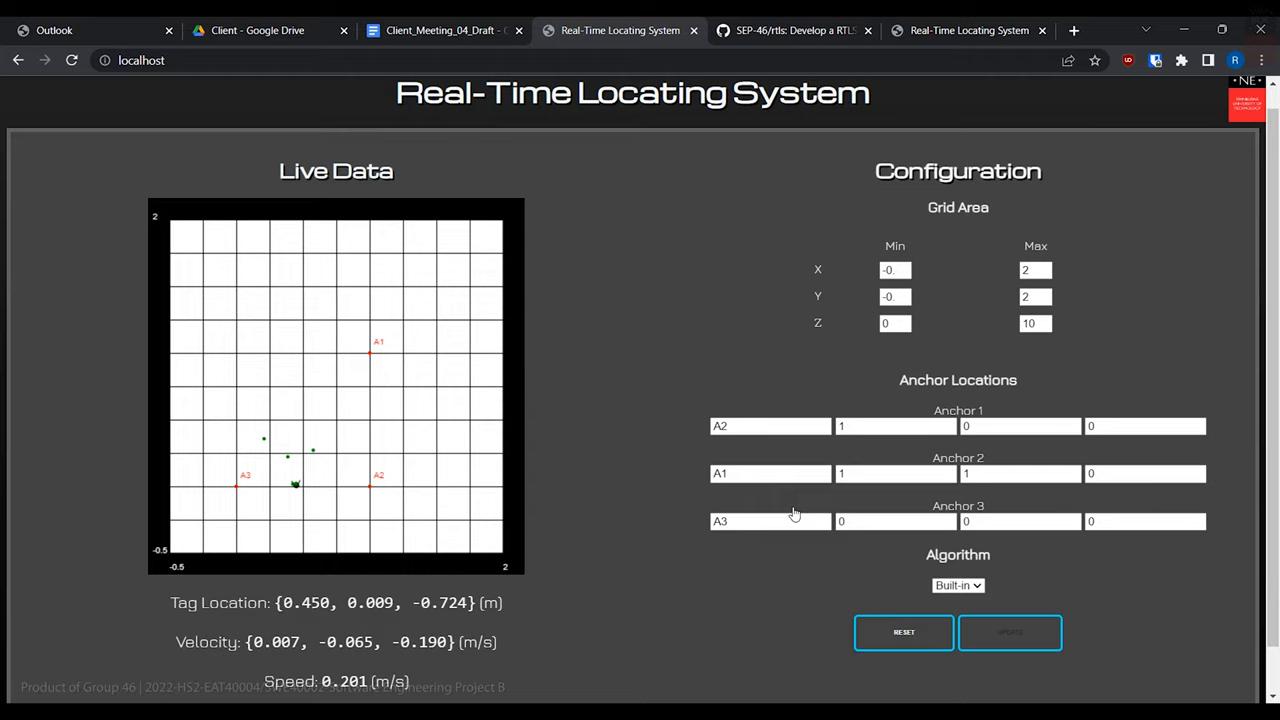
pyautogui.moveTo(792, 502)
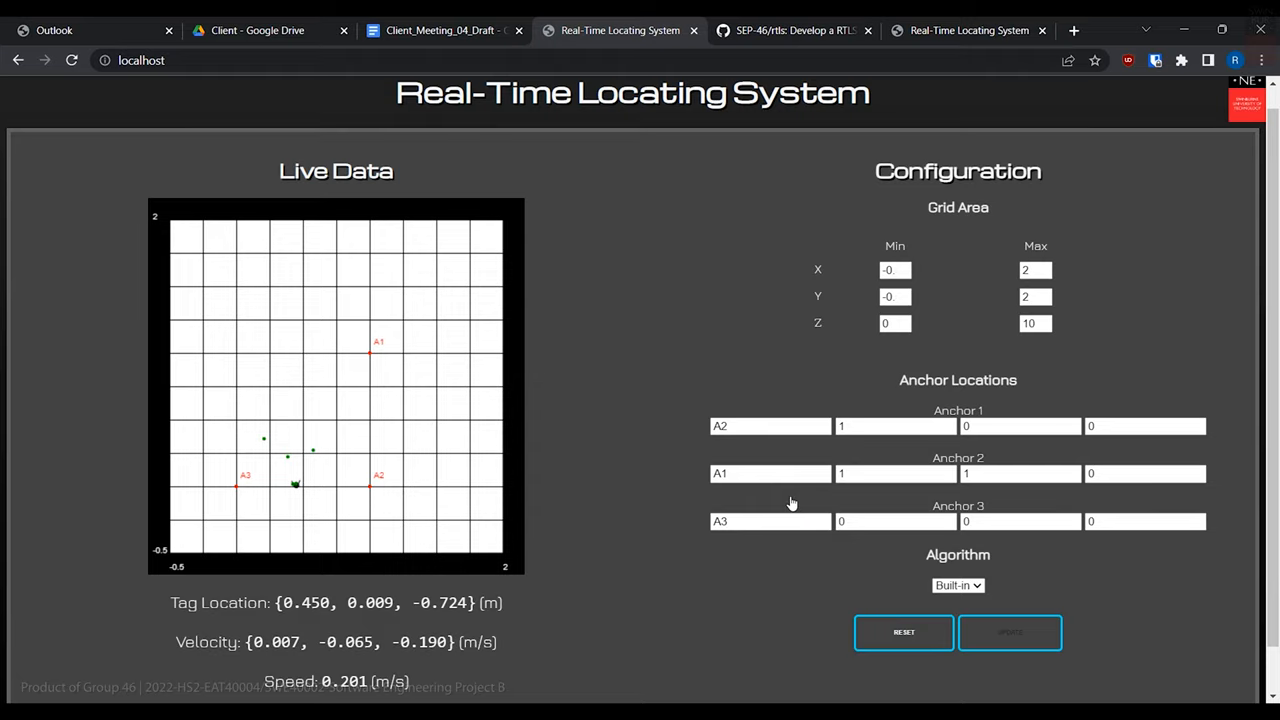